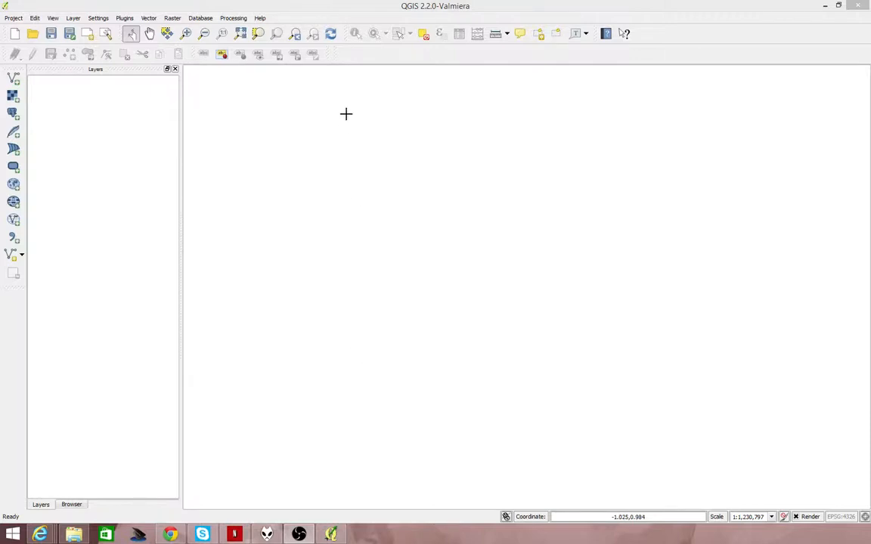
{"action": "mouse_move", "coordinate": [337, 121]}
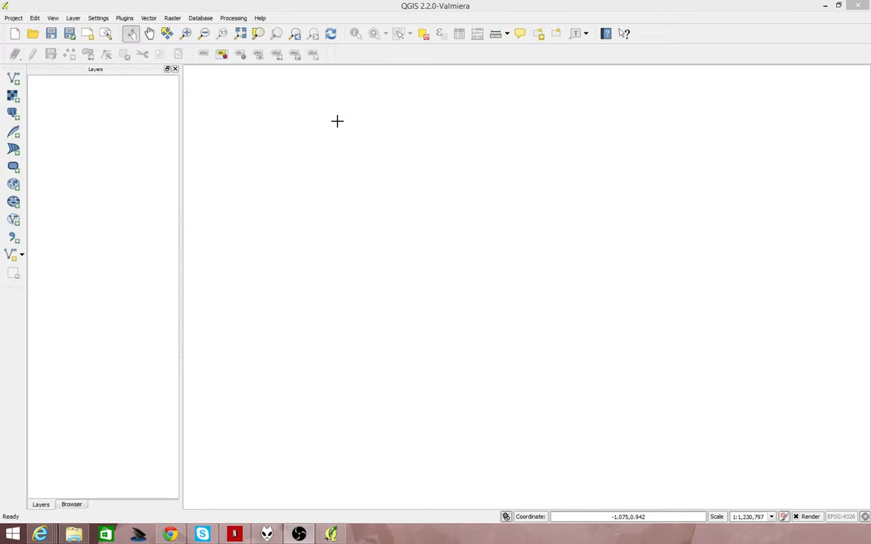
{"action": "mouse_move", "coordinate": [357, 141]}
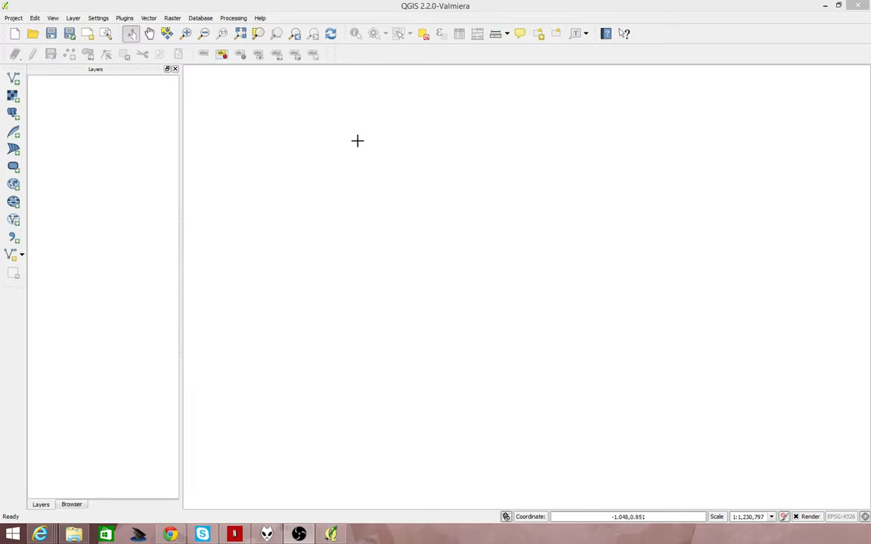
{"action": "mouse_move", "coordinate": [544, 86]}
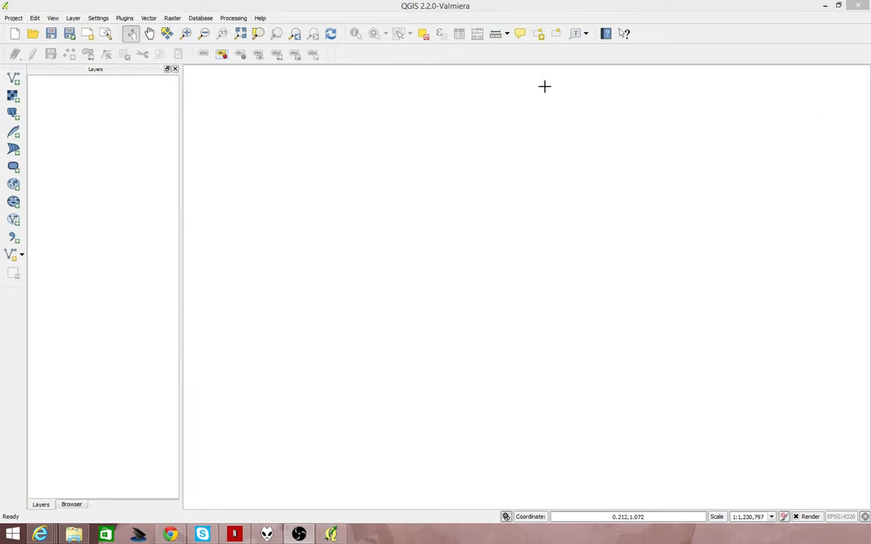
{"action": "mouse_move", "coordinate": [372, 174]}
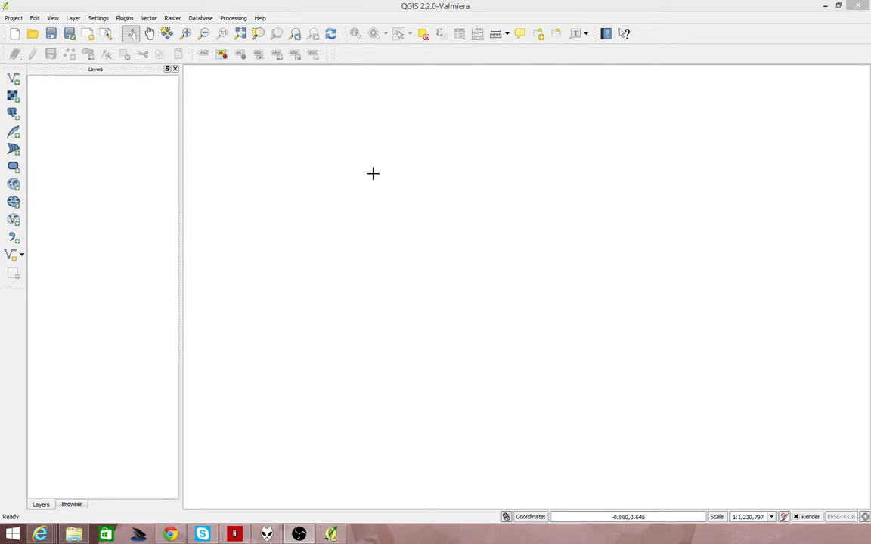
{"action": "mouse_move", "coordinate": [248, 192]}
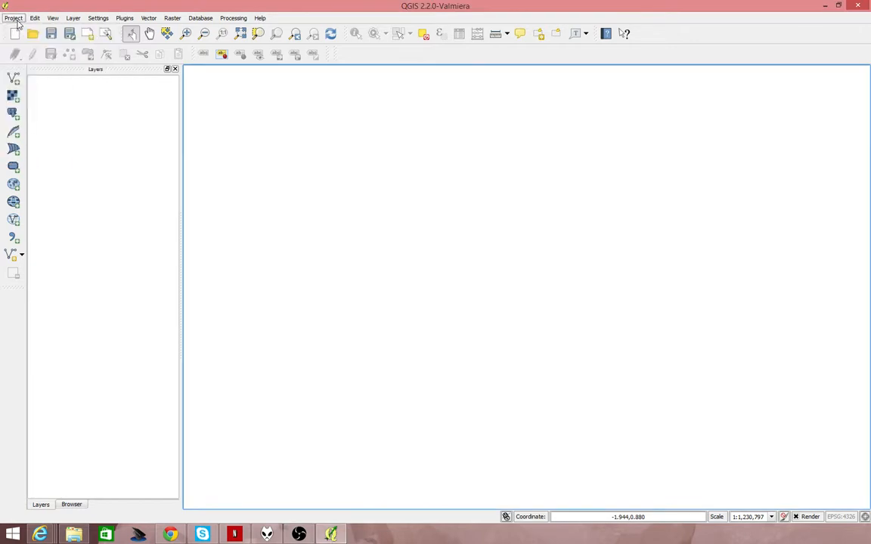
Bring up Manage and Install Plugins from the Plugins menu
{"action": "left_click", "coordinate": [54, 18]}
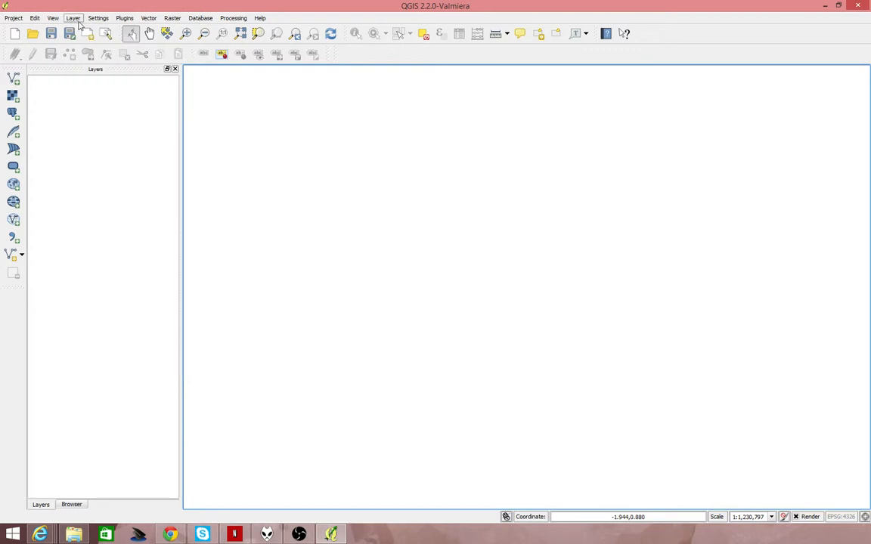
{"action": "left_click", "coordinate": [175, 18]}
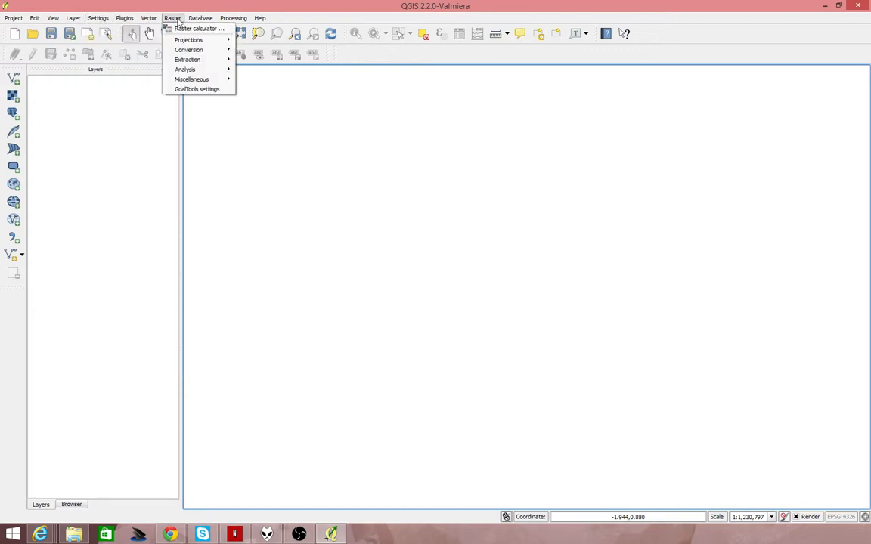
{"action": "left_click", "coordinate": [152, 18]}
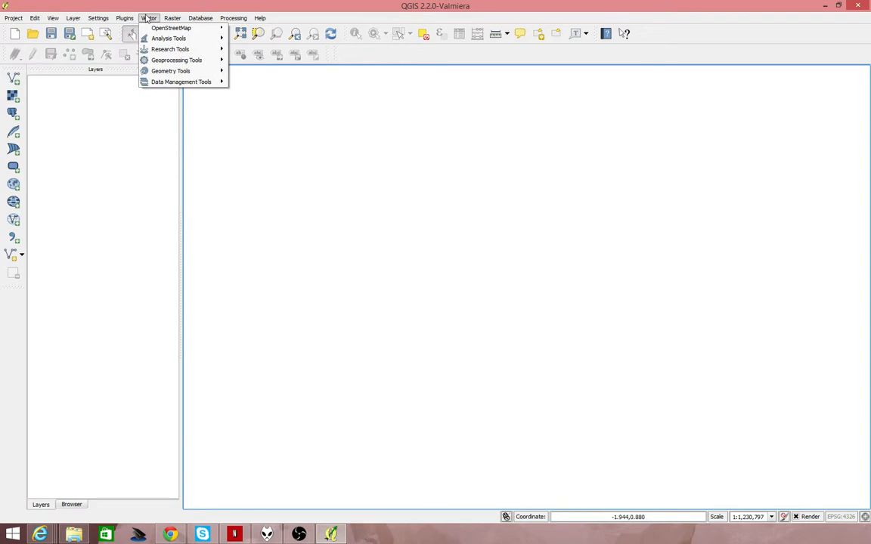
{"action": "left_click", "coordinate": [172, 18]}
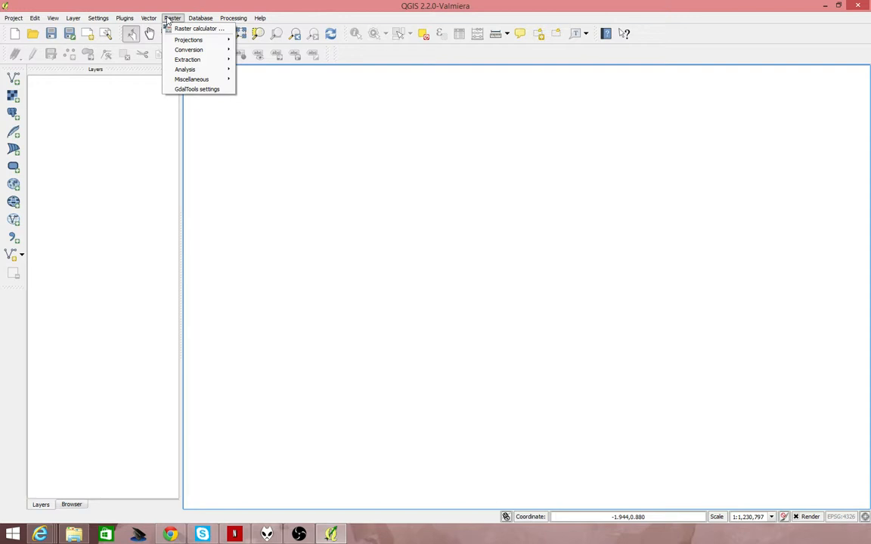
{"action": "left_click", "coordinate": [200, 18]}
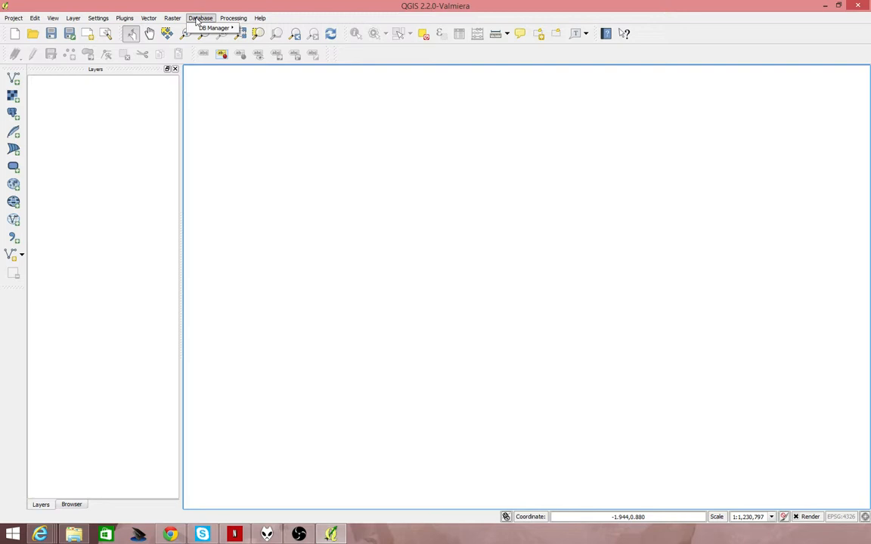
{"action": "mouse_move", "coordinate": [299, 163]}
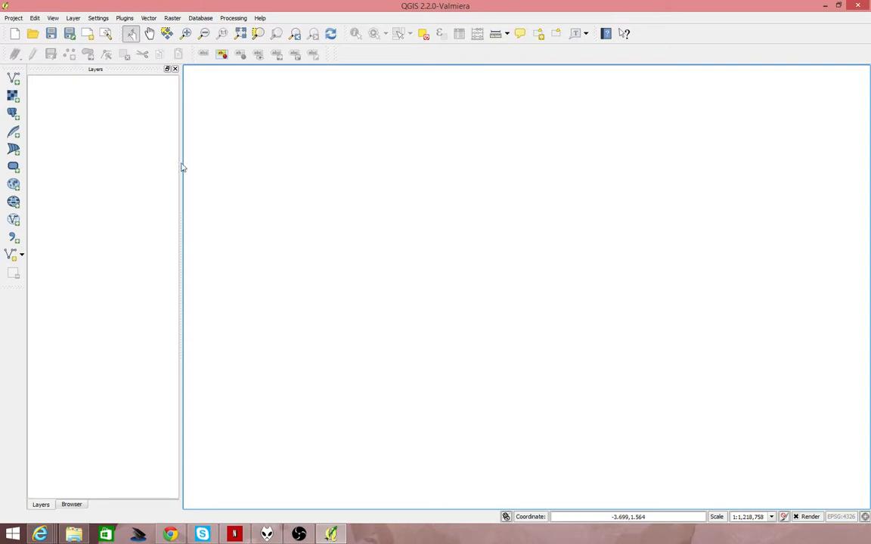
{"action": "mouse_move", "coordinate": [635, 59]}
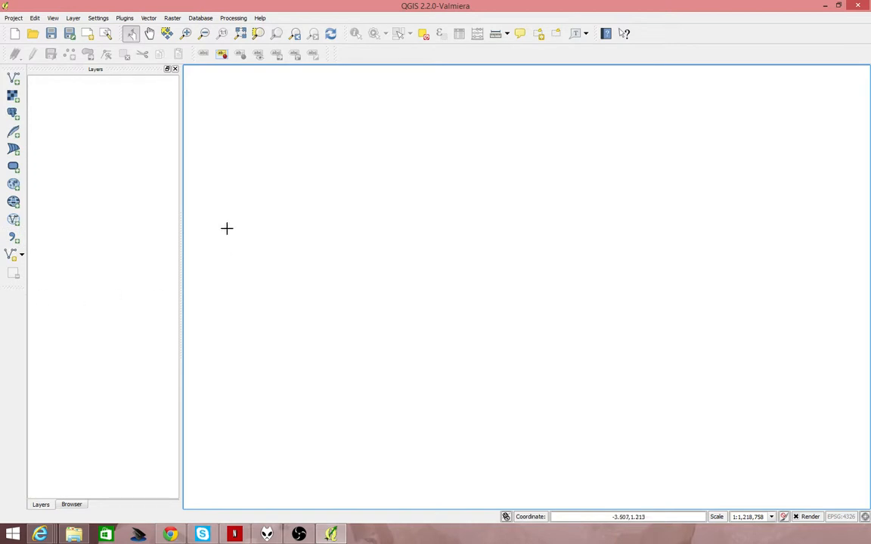
{"action": "mouse_move", "coordinate": [12, 78]}
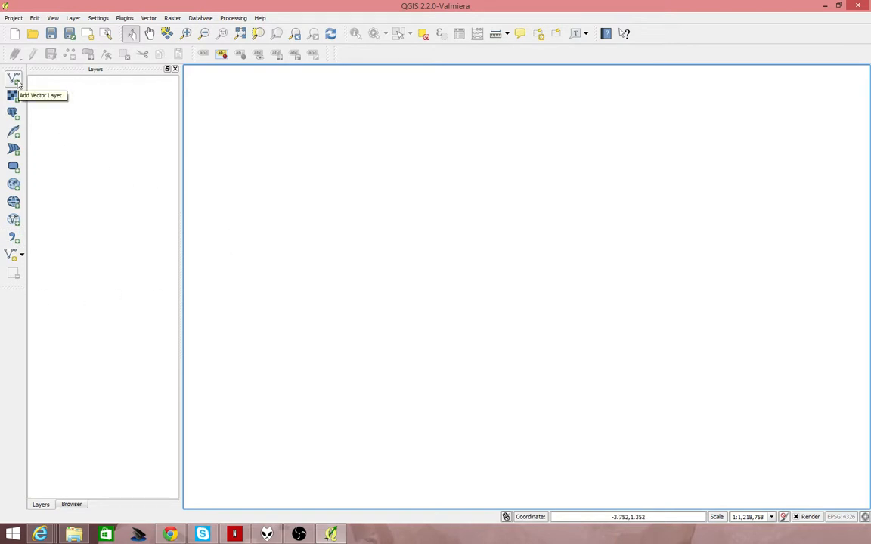
{"action": "mouse_move", "coordinate": [12, 115]}
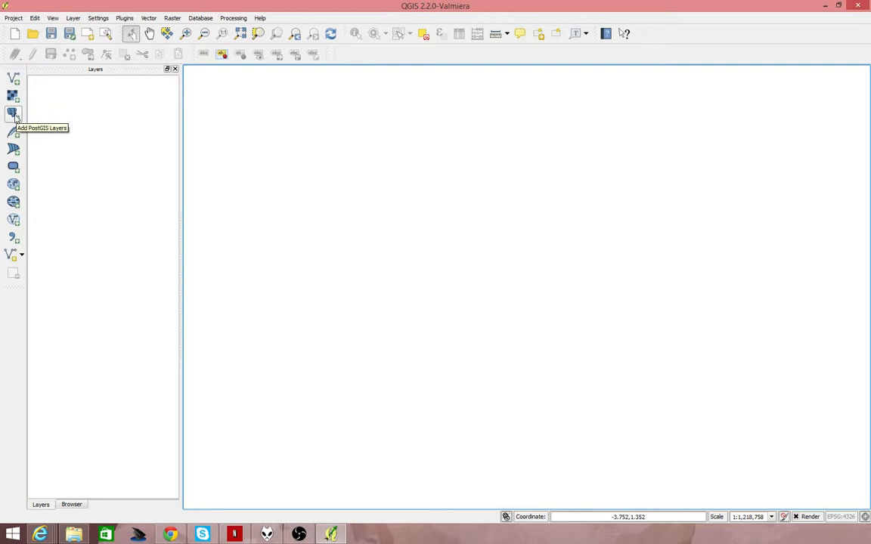
{"action": "mouse_move", "coordinate": [11, 134]}
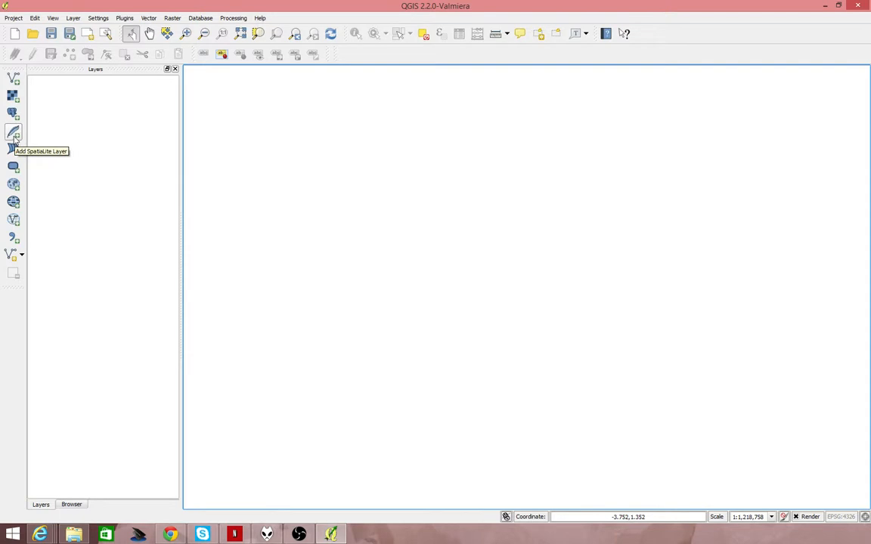
{"action": "mouse_move", "coordinate": [12, 149]}
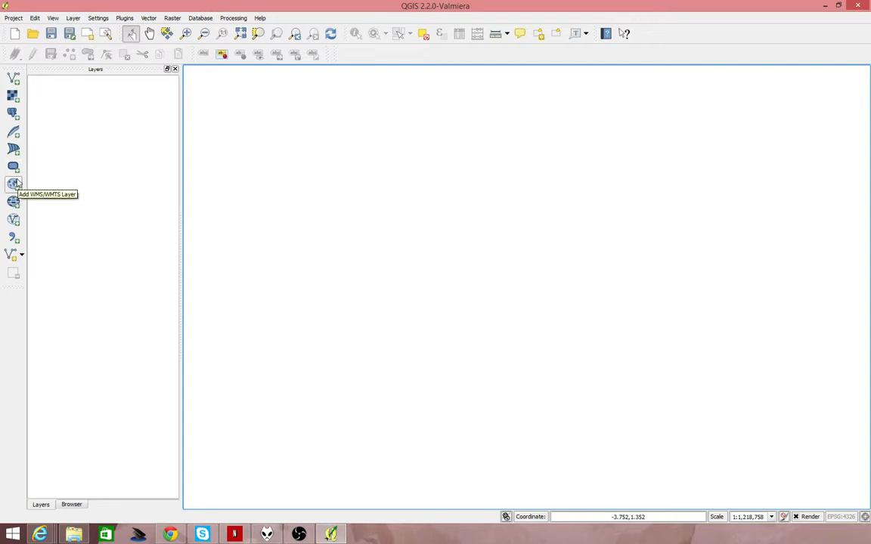
{"action": "mouse_move", "coordinate": [12, 221]}
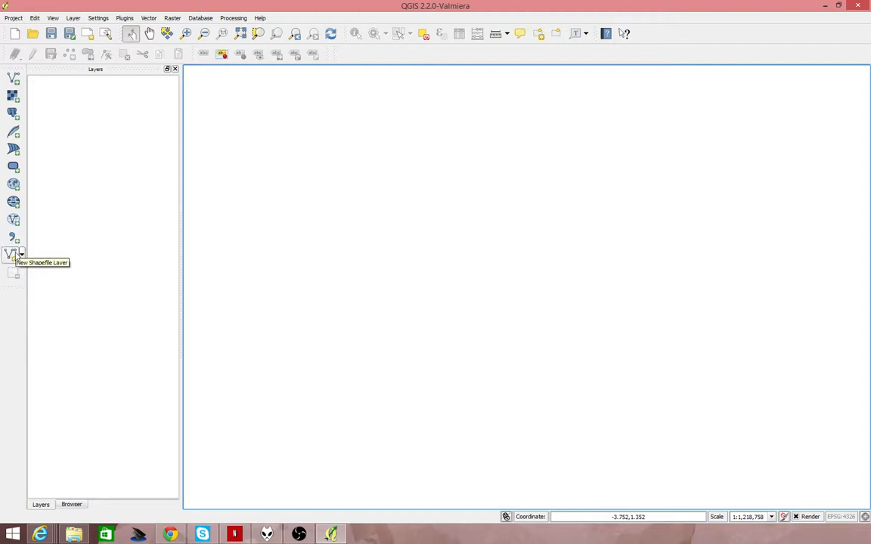
{"action": "mouse_move", "coordinate": [9, 254]}
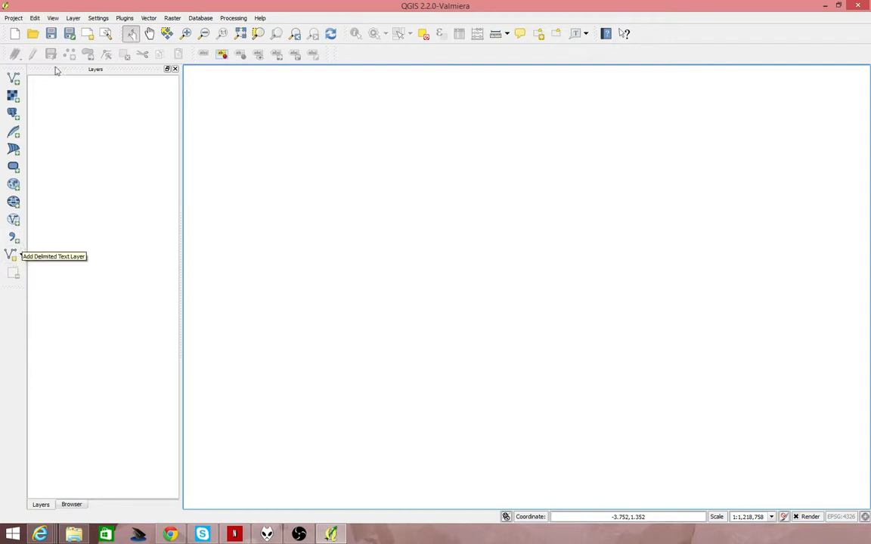
{"action": "mouse_move", "coordinate": [240, 148]}
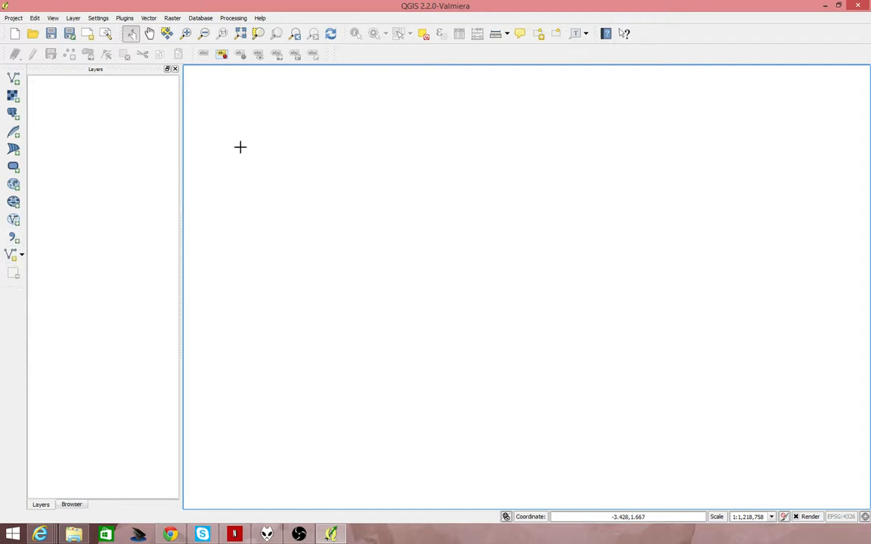
{"action": "mouse_move", "coordinate": [200, 155]}
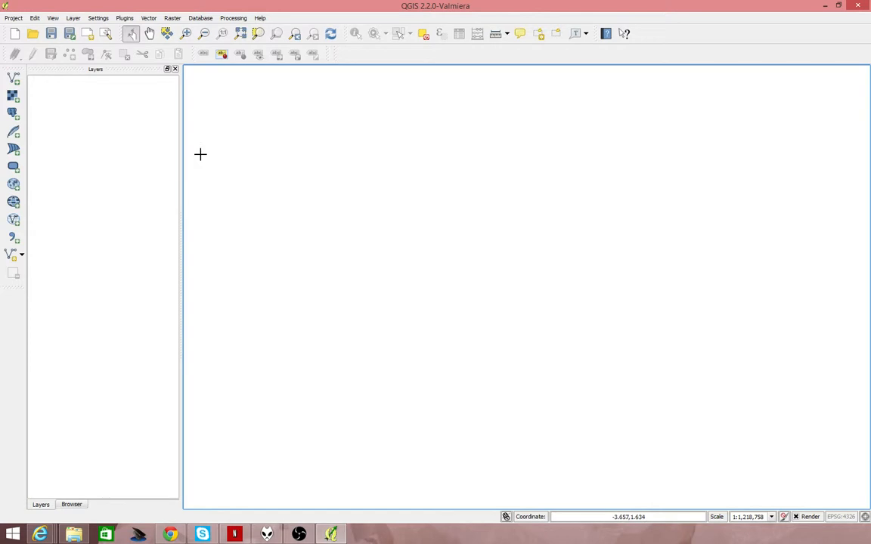
{"action": "mouse_move", "coordinate": [196, 148]}
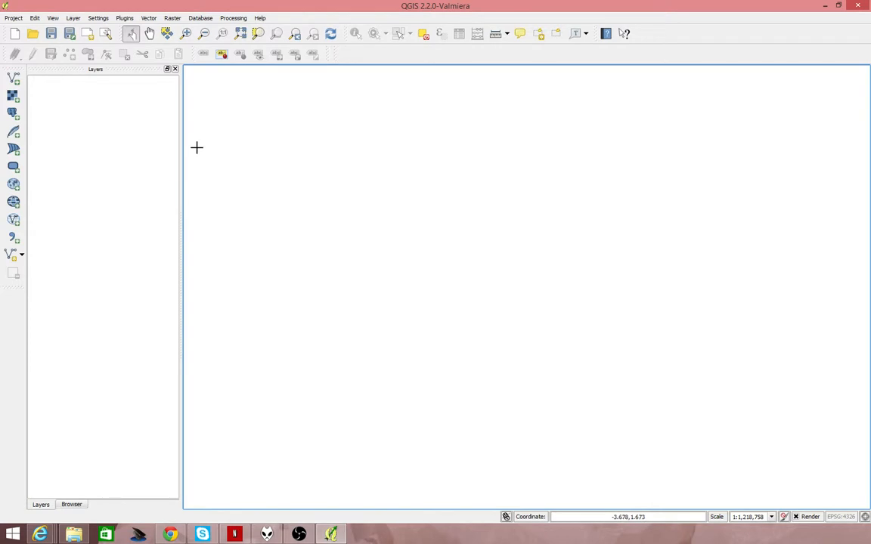
{"action": "mouse_move", "coordinate": [251, 112]}
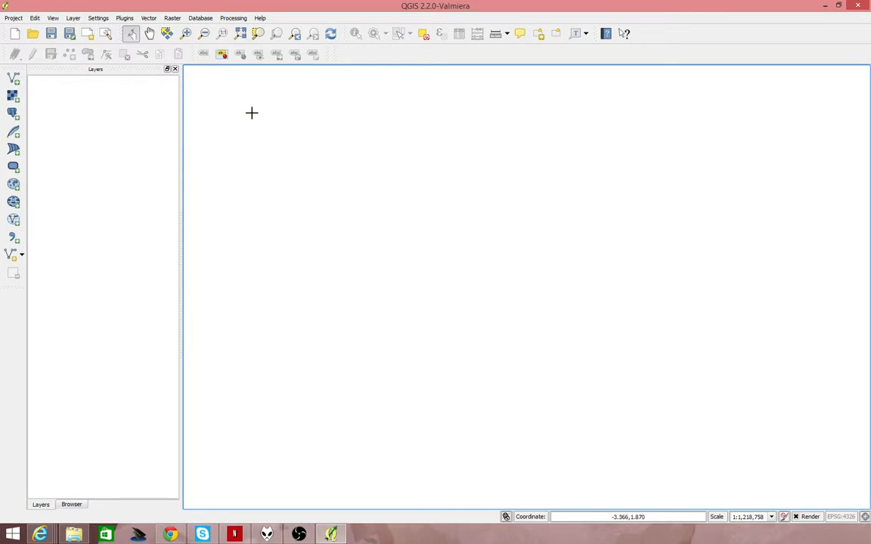
{"action": "left_click", "coordinate": [126, 18]}
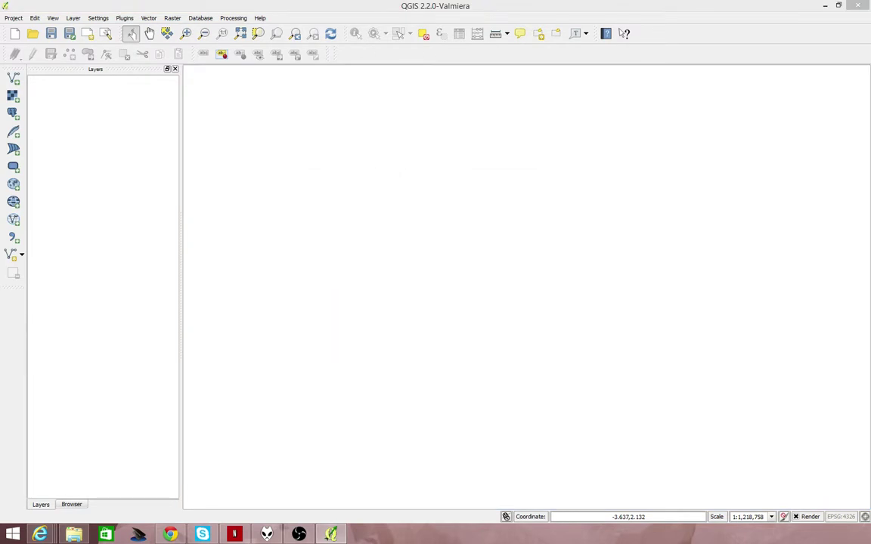
{"action": "left_click", "coordinate": [124, 18]}
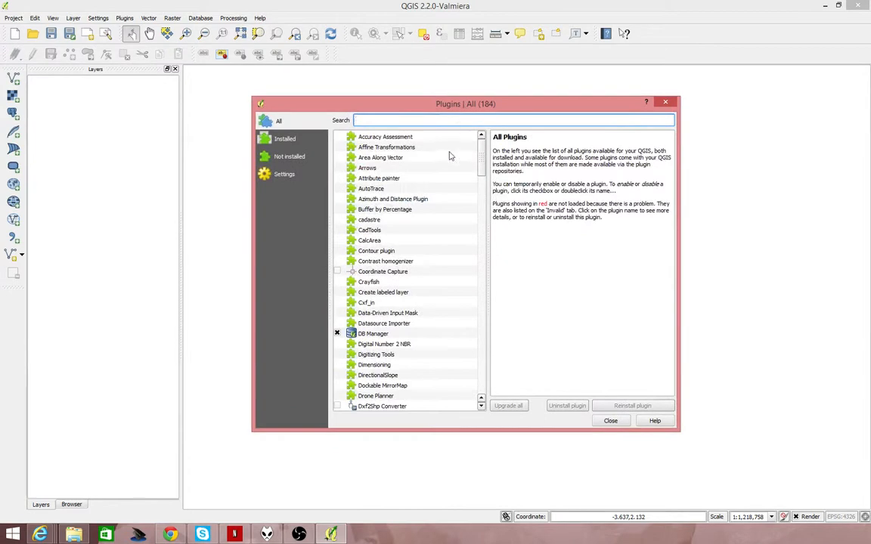
{"action": "mouse_move", "coordinate": [404, 287]}
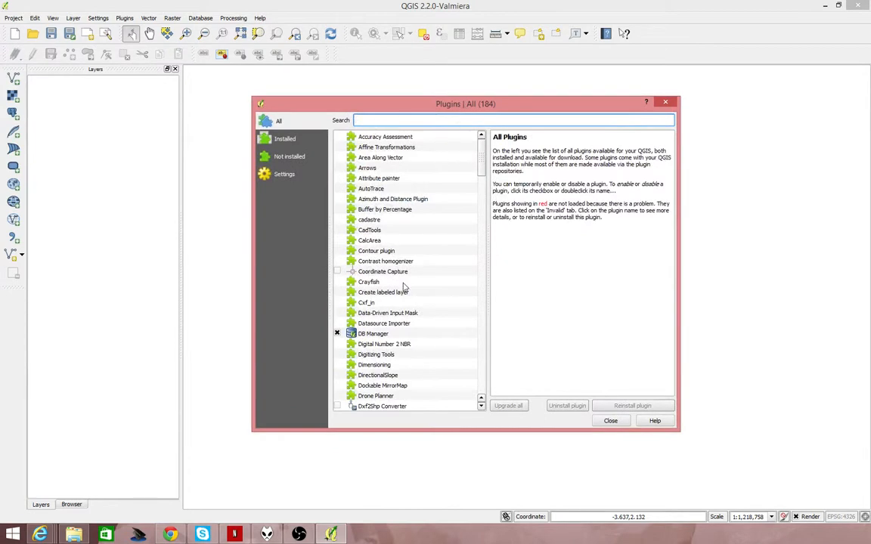
Scroll through the All plugins list of 184 available plugins
{"action": "scroll", "scroll_direction": "down", "scroll_amount": 3}
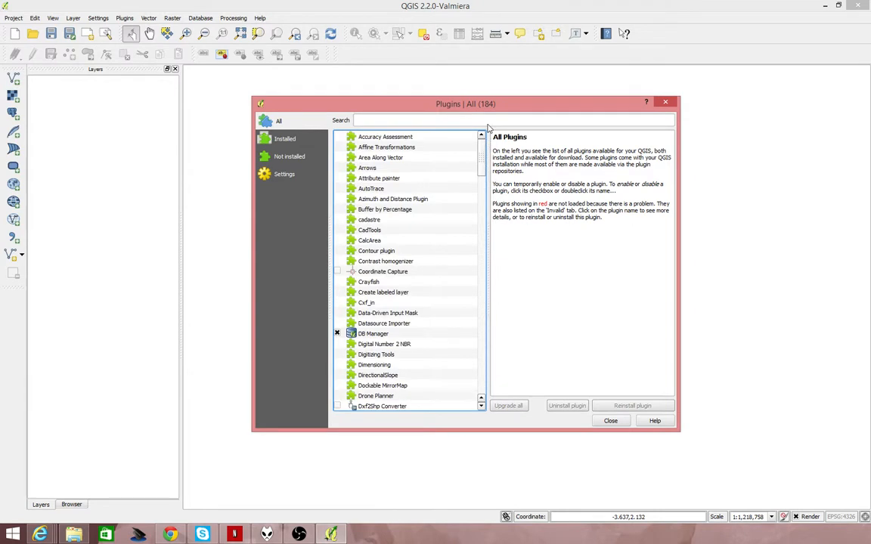
{"action": "scroll", "scroll_direction": "down", "scroll_amount": 3}
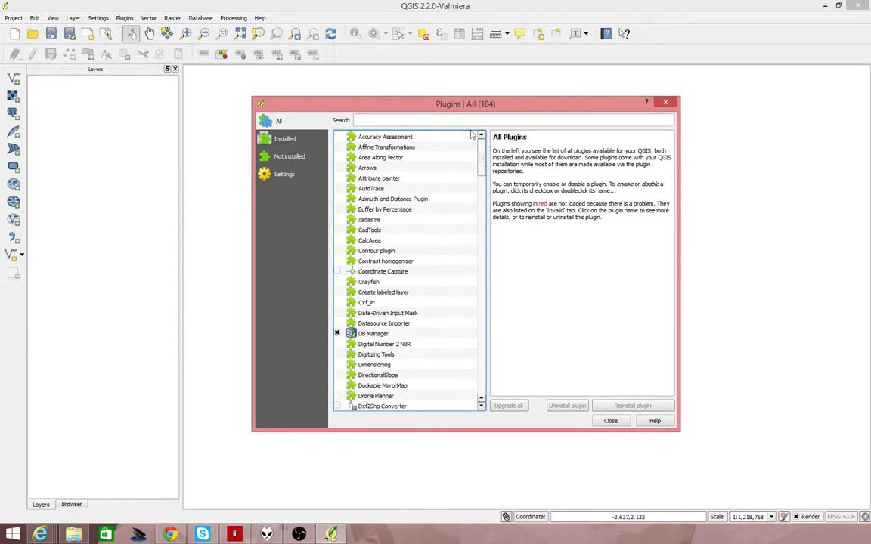
Search the plugins for 'google' and install the OpenLayers Plugin
{"action": "left_click", "coordinate": [397, 120]}
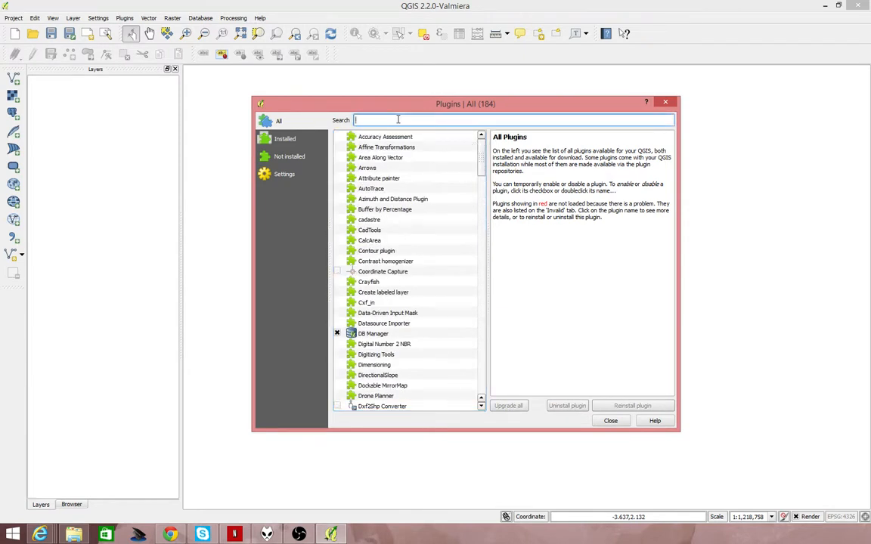
{"action": "type", "text": "google"}
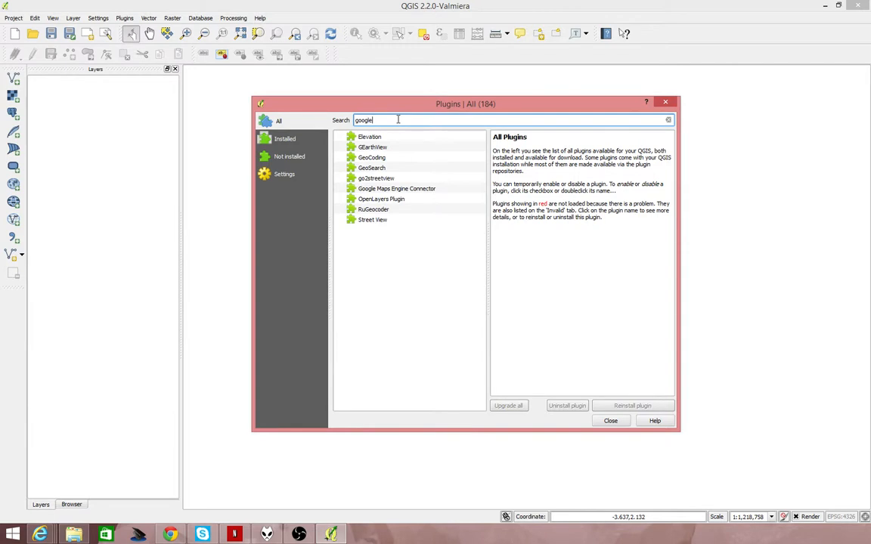
{"action": "left_click", "coordinate": [381, 200]}
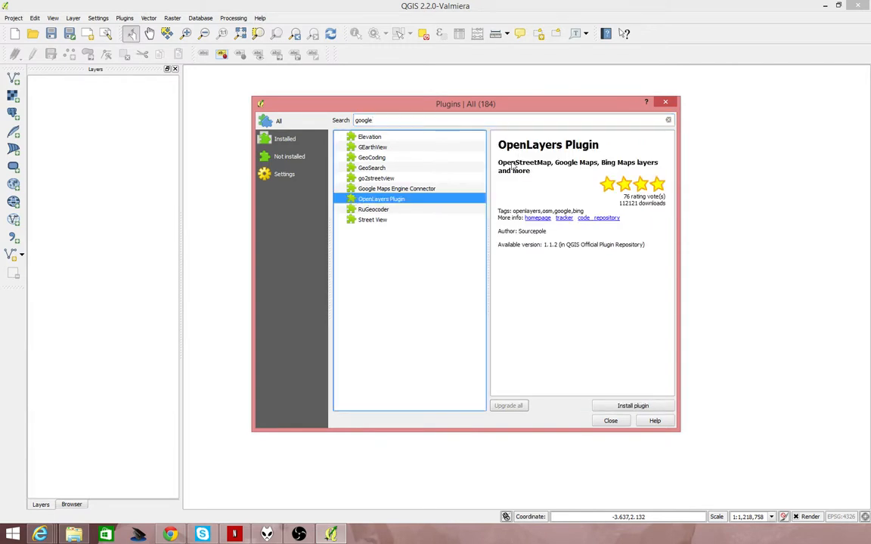
{"action": "mouse_move", "coordinate": [538, 169]}
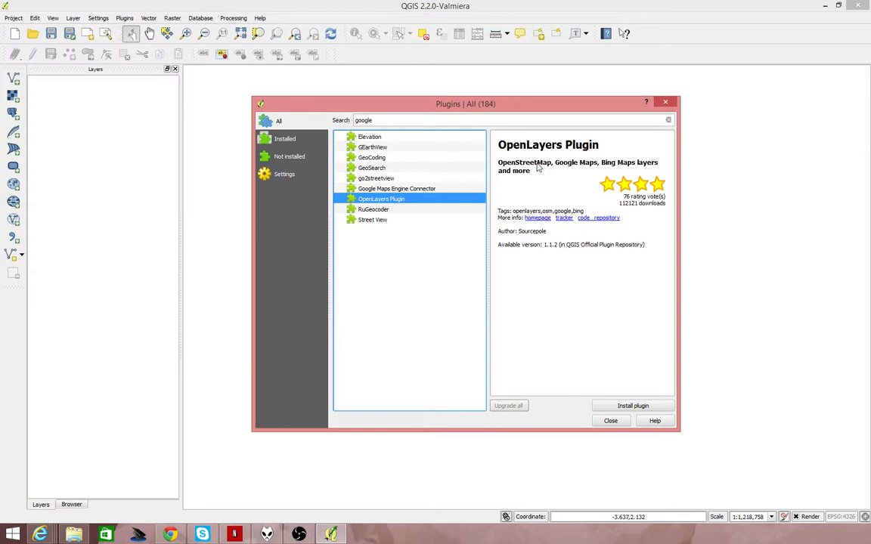
{"action": "mouse_move", "coordinate": [579, 169]}
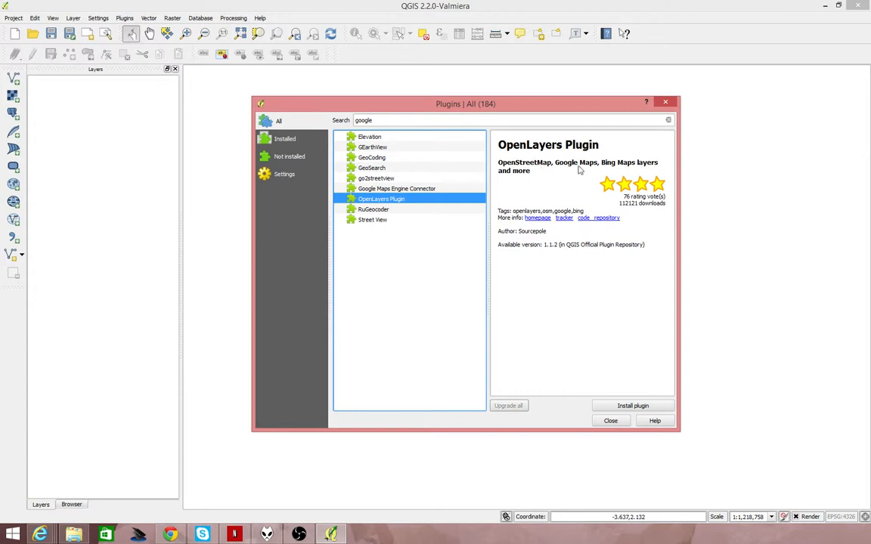
{"action": "left_click", "coordinate": [631, 405]}
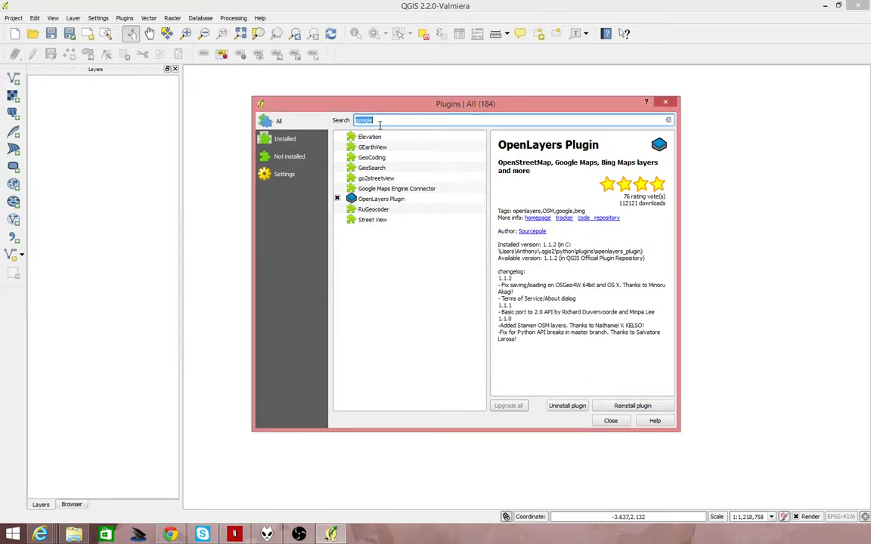
Search the plugins for 'digiti' and install Digitizing Tools
{"action": "type", "text": "digiti"}
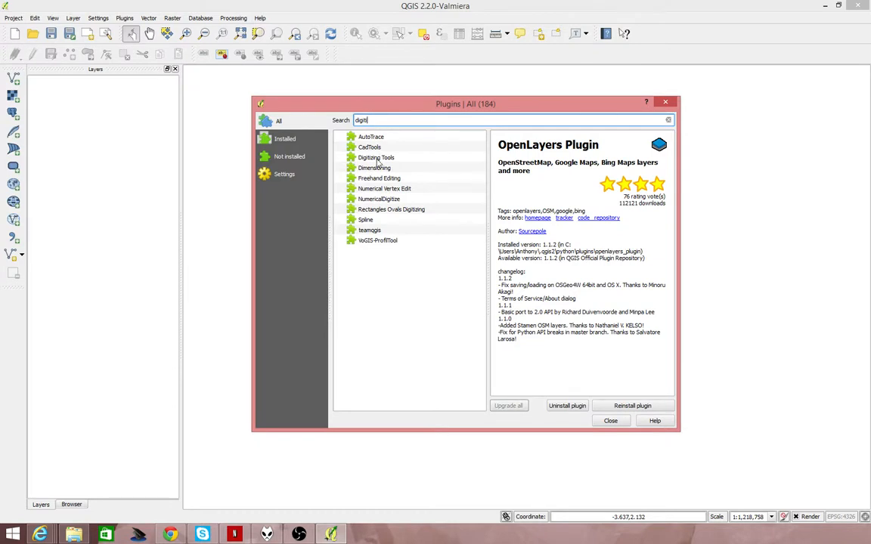
{"action": "mouse_move", "coordinate": [375, 159]}
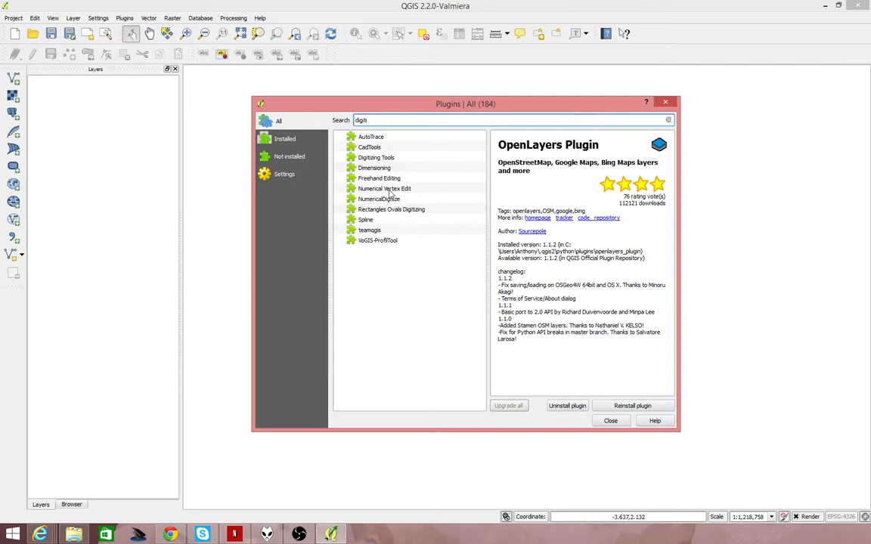
{"action": "left_click", "coordinate": [375, 157]}
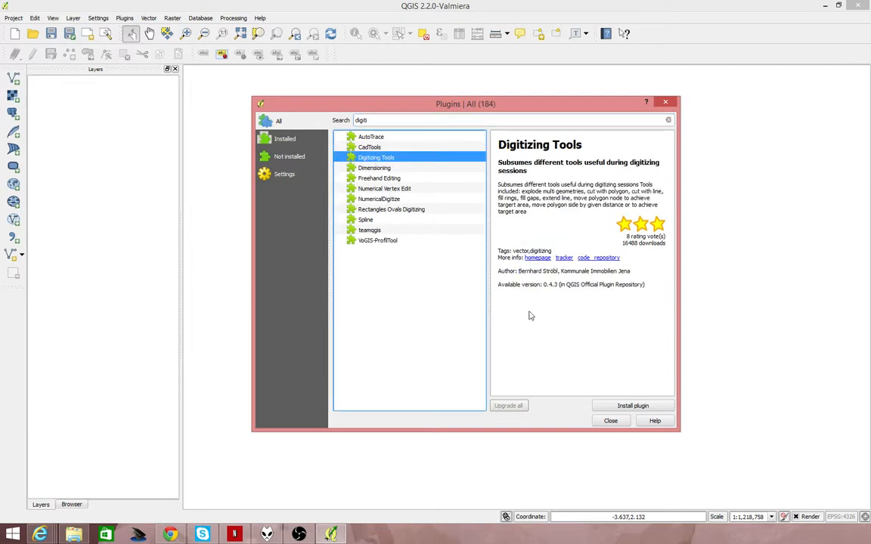
{"action": "left_click", "coordinate": [632, 405]}
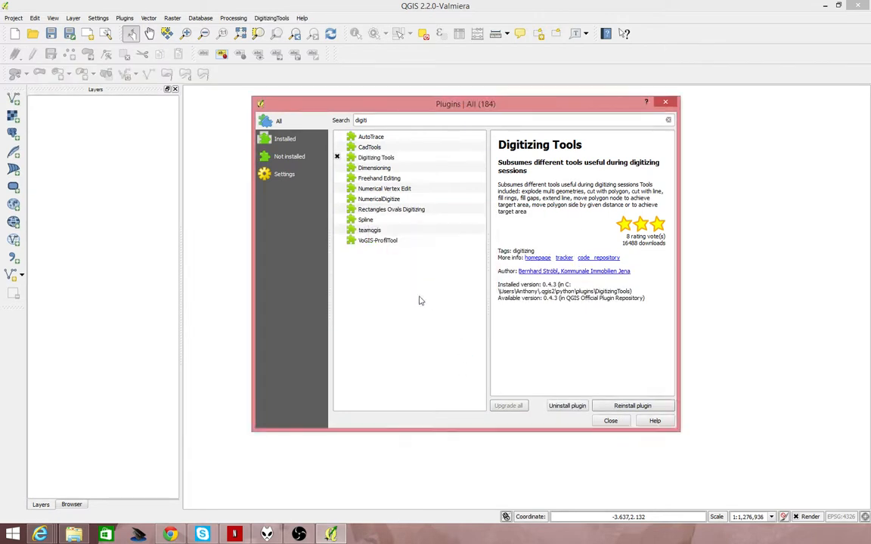
{"action": "mouse_move", "coordinate": [378, 209]}
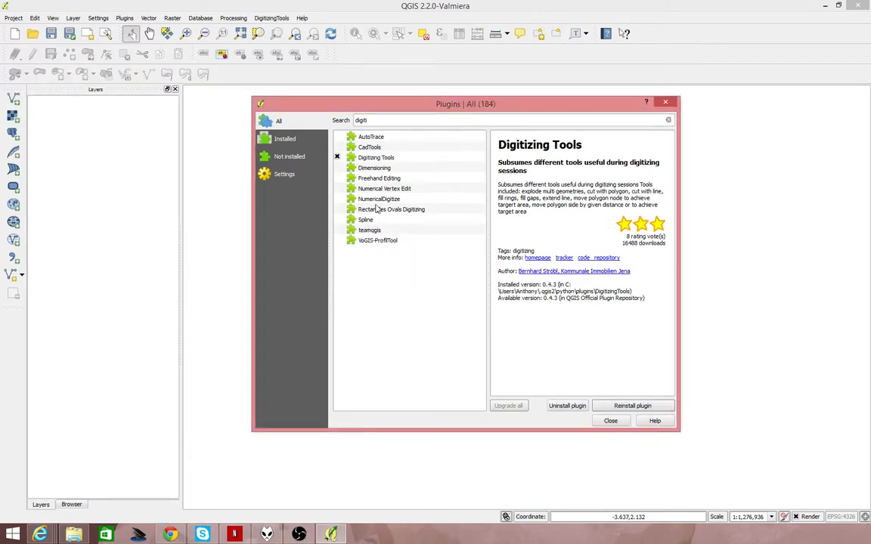
Install the AutoTrace plugin and dismiss the success message
{"action": "left_click", "coordinate": [370, 136]}
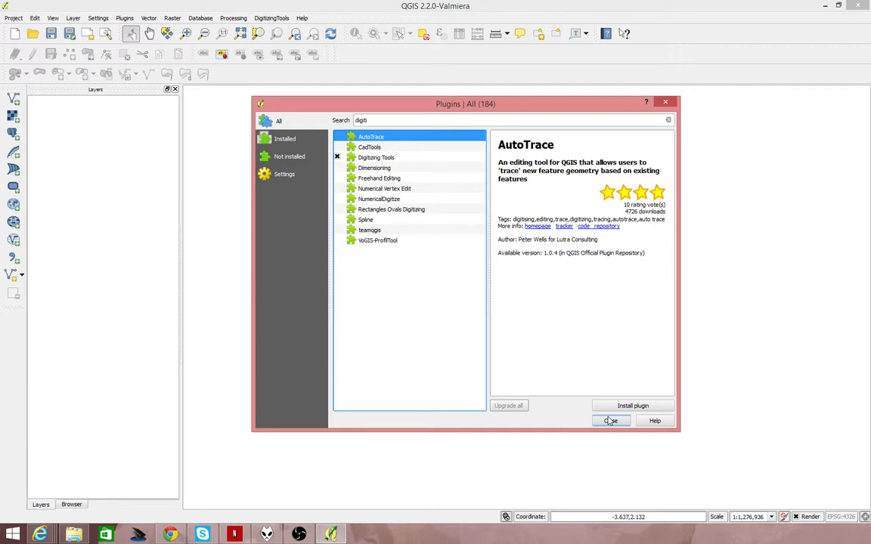
{"action": "left_click", "coordinate": [631, 405]}
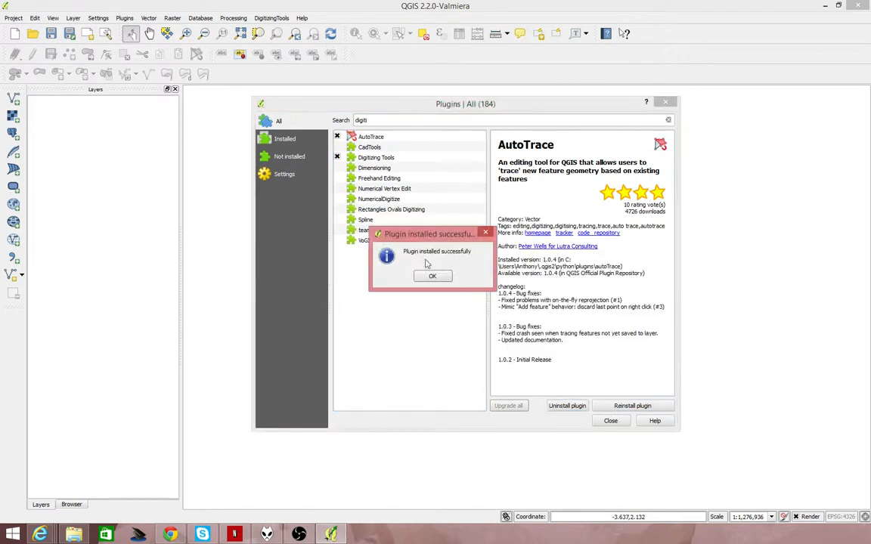
{"action": "left_click", "coordinate": [433, 275]}
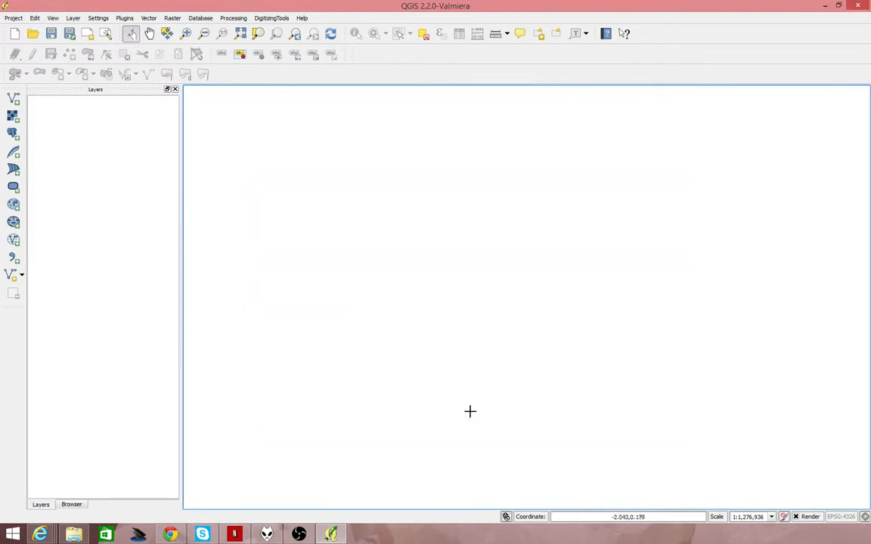
{"action": "mouse_move", "coordinate": [243, 208]}
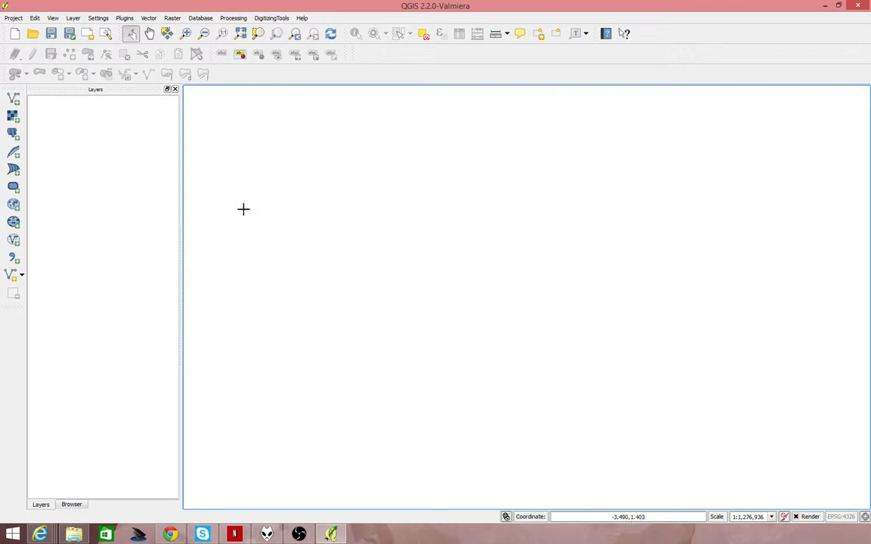
{"action": "mouse_move", "coordinate": [346, 72]}
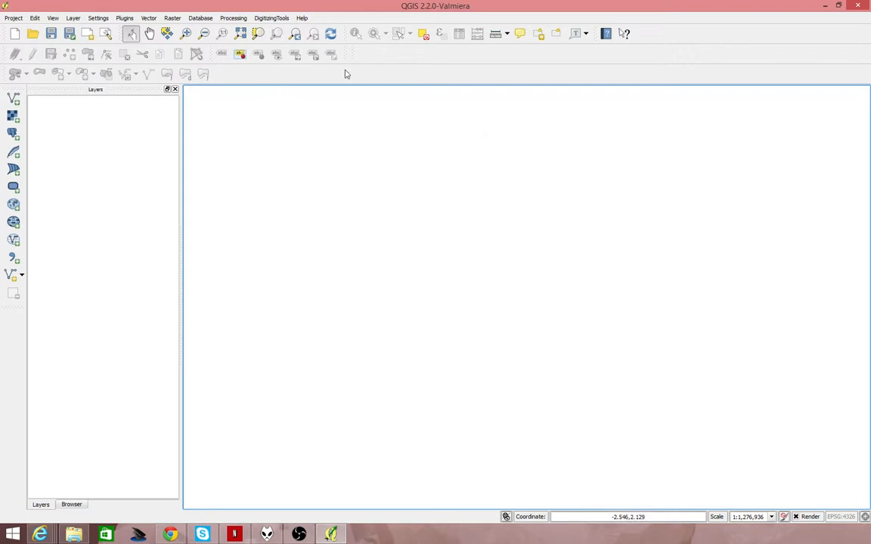
Show the Advanced Digitizing toolbar from the toolbar context menu
{"action": "right_click", "coordinate": [346, 74]}
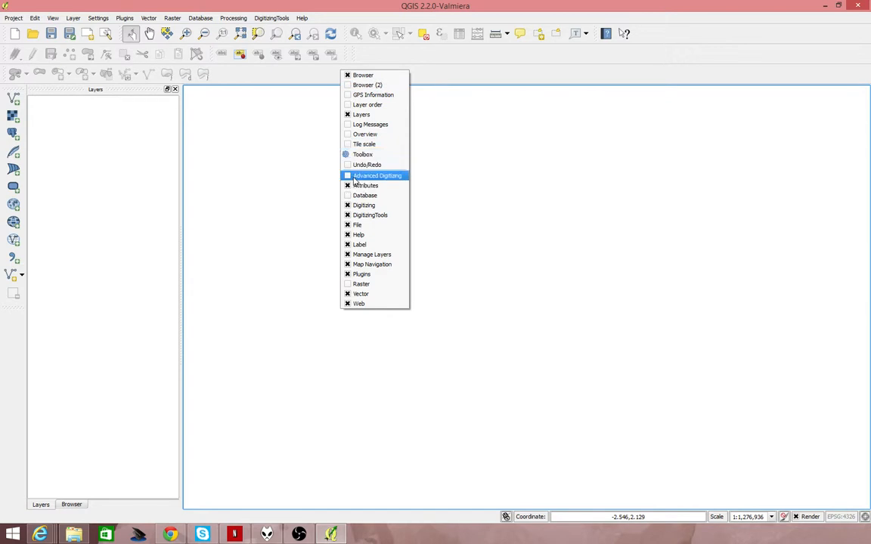
{"action": "left_click", "coordinate": [375, 175]}
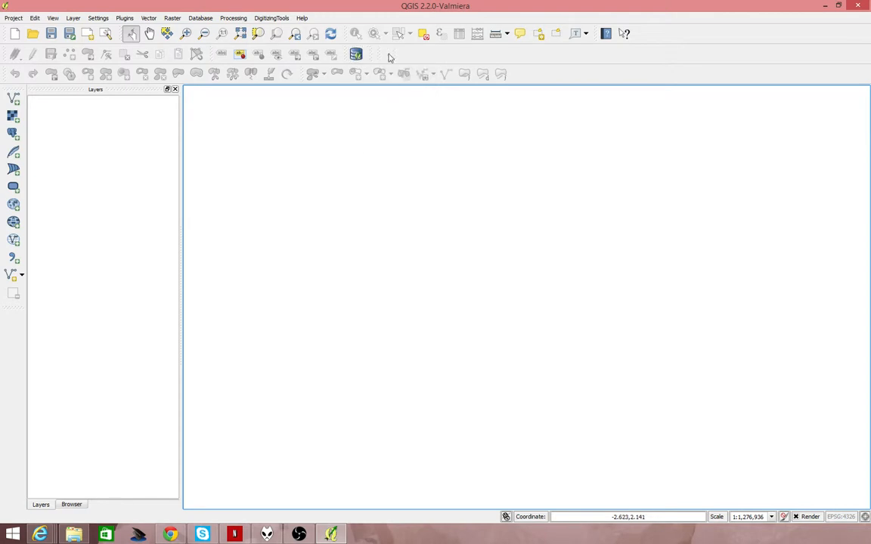
{"action": "mouse_move", "coordinate": [322, 184]}
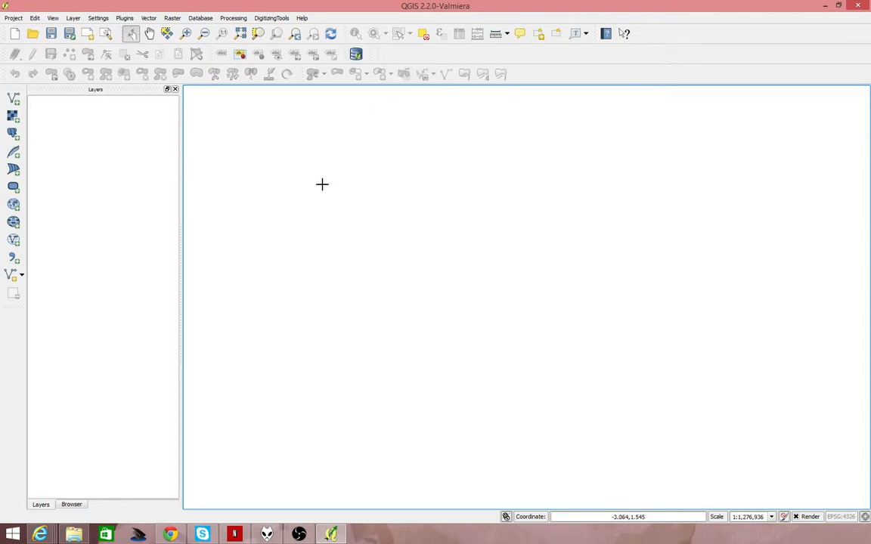
{"action": "mouse_move", "coordinate": [411, 178]}
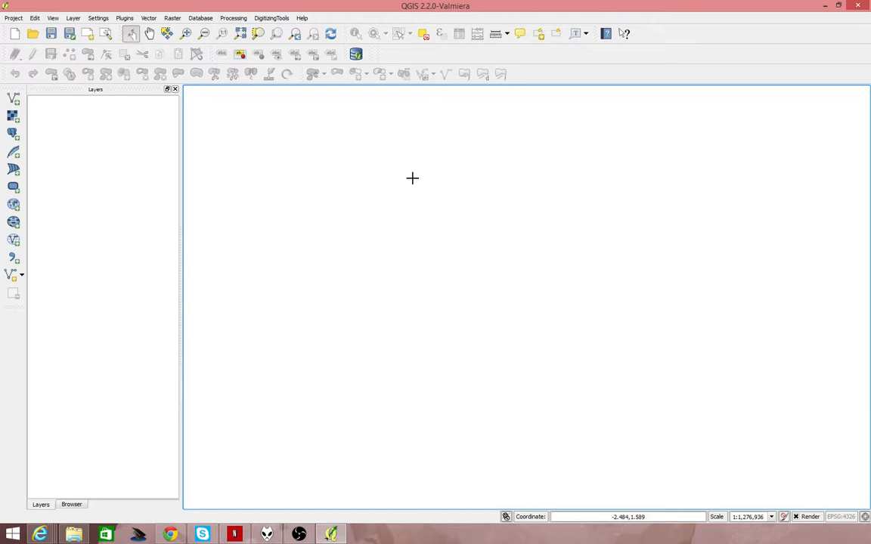
{"action": "mouse_move", "coordinate": [266, 204]}
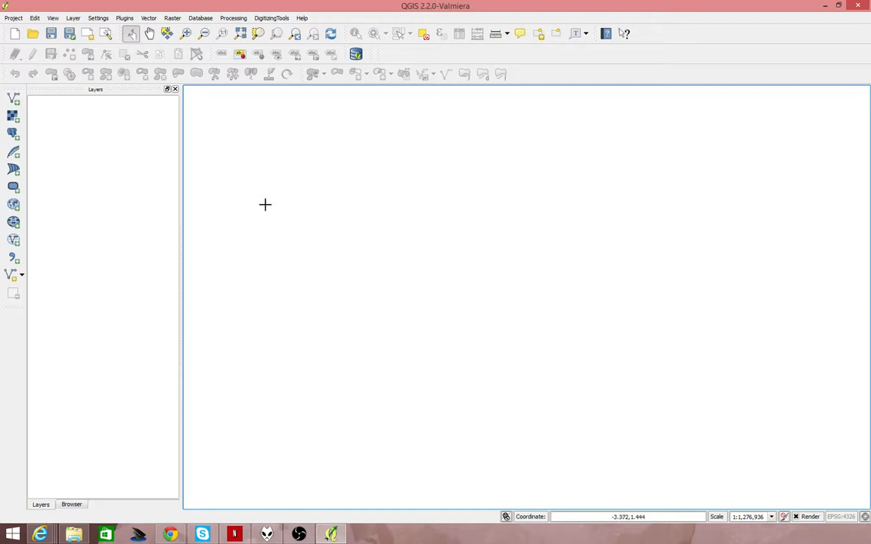
{"action": "mouse_move", "coordinate": [194, 211]}
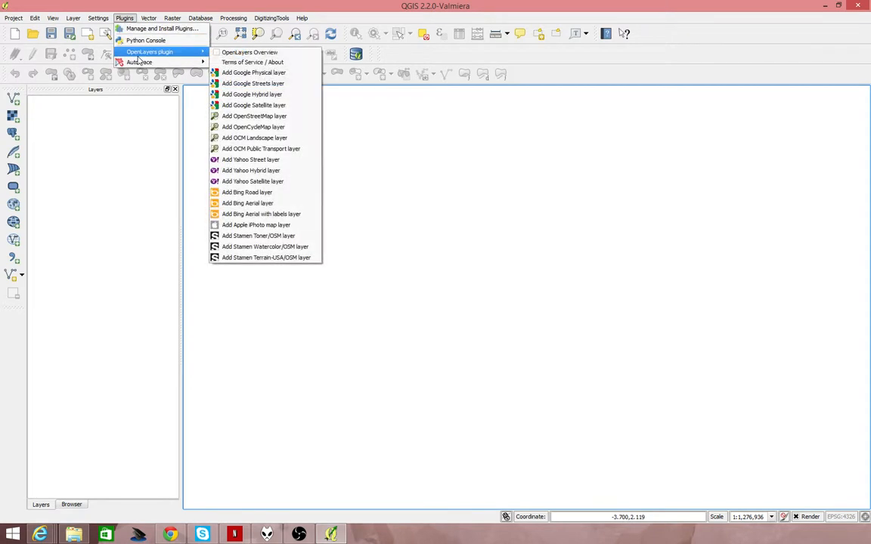
{"action": "mouse_move", "coordinate": [144, 40]}
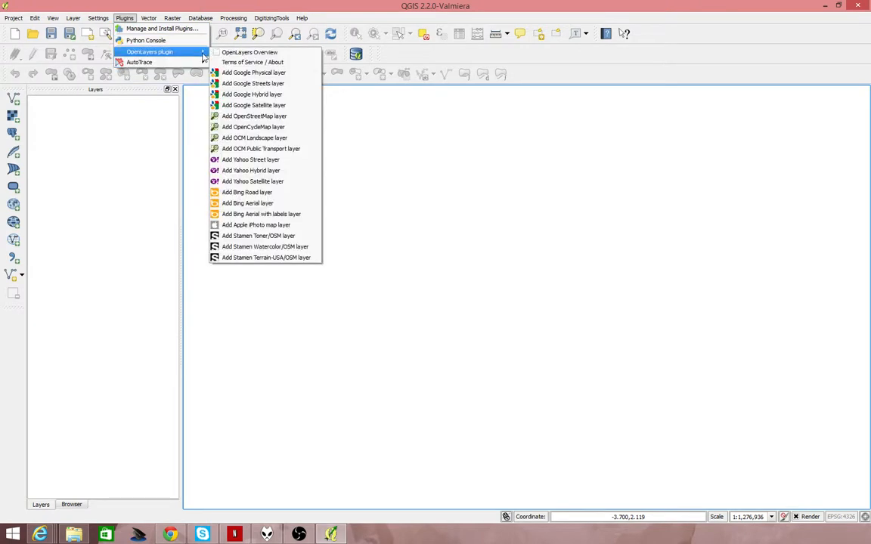
{"action": "mouse_move", "coordinate": [263, 169]}
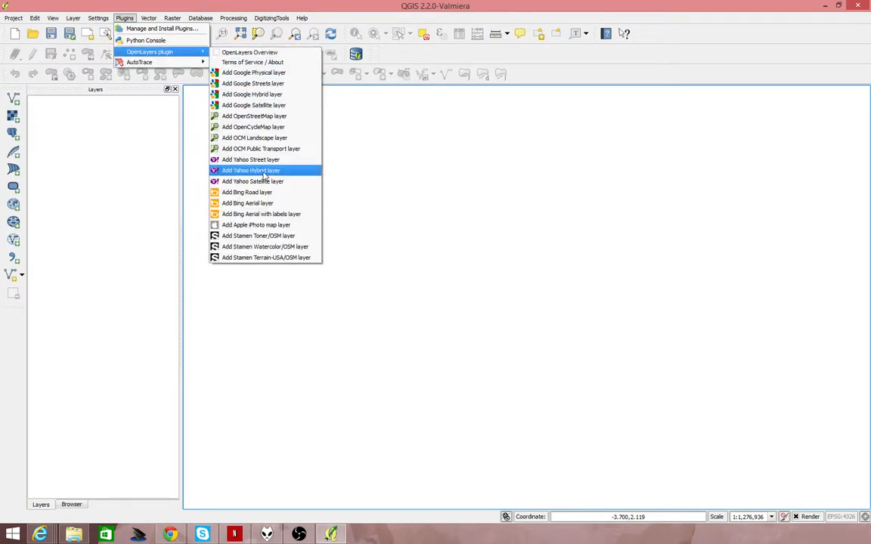
Add the OpenStreetMap layer via the OpenLayers plugin menu
{"action": "left_click", "coordinate": [251, 169]}
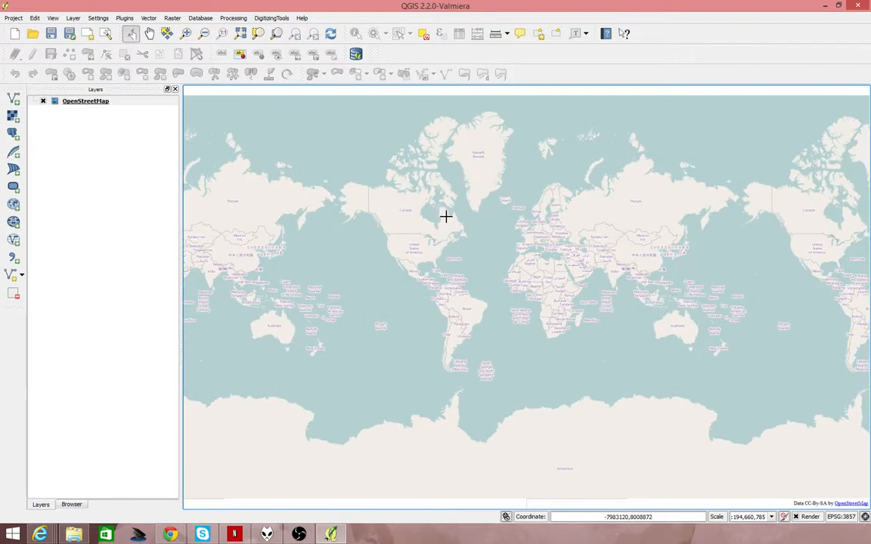
{"action": "mouse_move", "coordinate": [442, 278]}
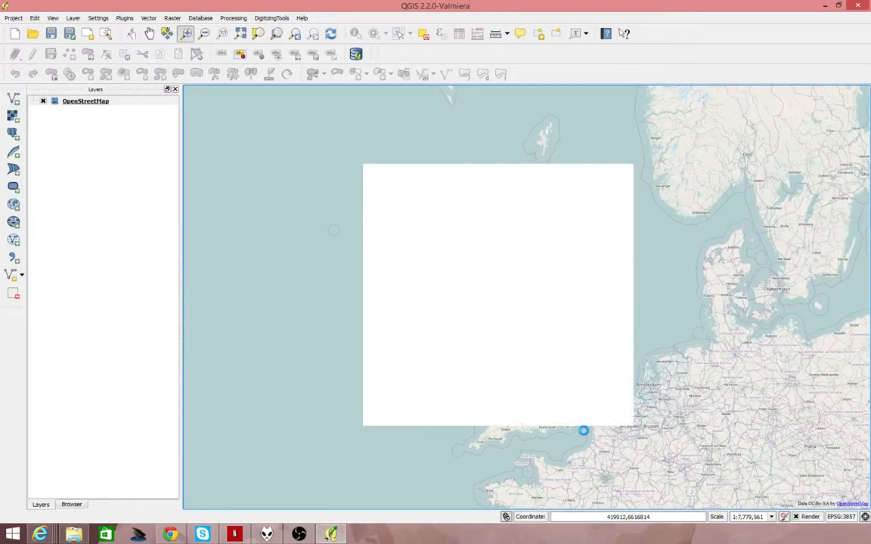
Zoom into northern England with a zoom box, then widen the view with Zoom Out
{"action": "left_click_drag", "start_coordinate": [582, 431], "coordinate": [635, 353]}
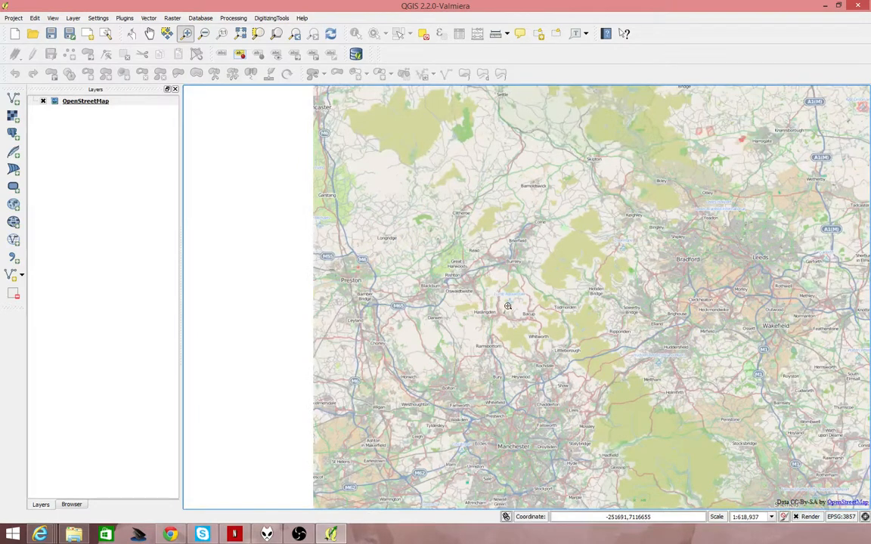
{"action": "left_click", "coordinate": [507, 305]}
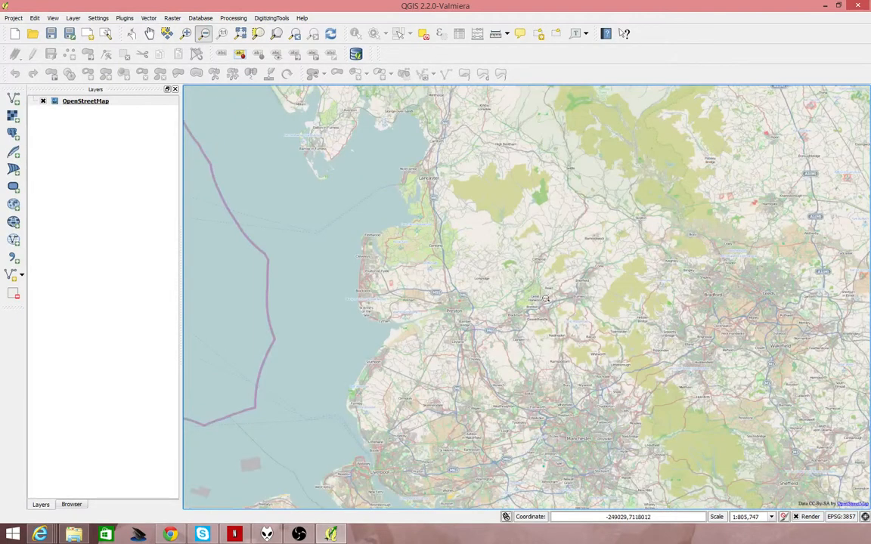
{"action": "mouse_move", "coordinate": [242, 35]}
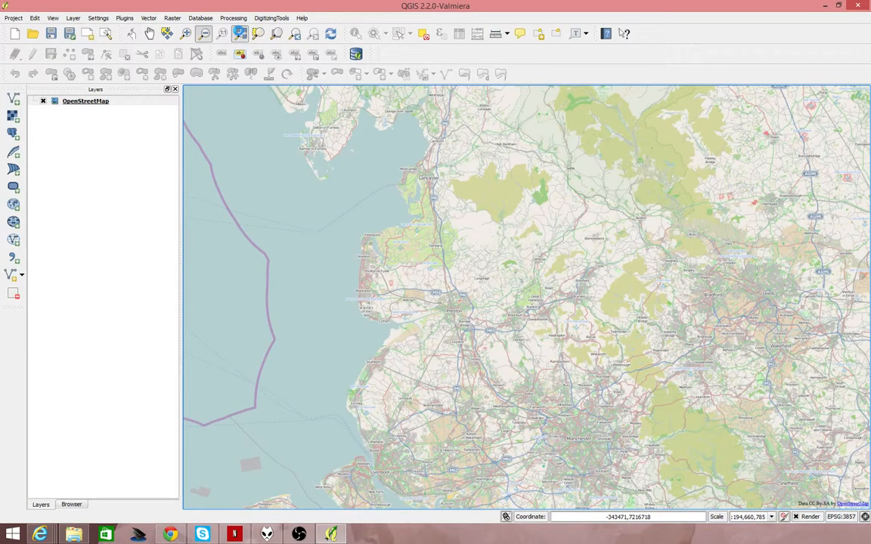
Zoom Full to the world, then pan the map across central England's countryside
{"action": "left_click", "coordinate": [241, 33]}
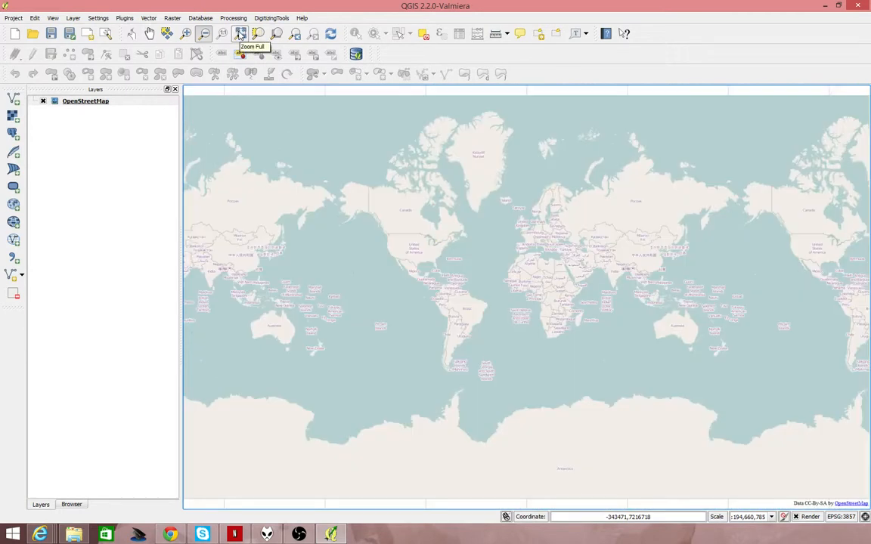
{"action": "mouse_move", "coordinate": [154, 33]}
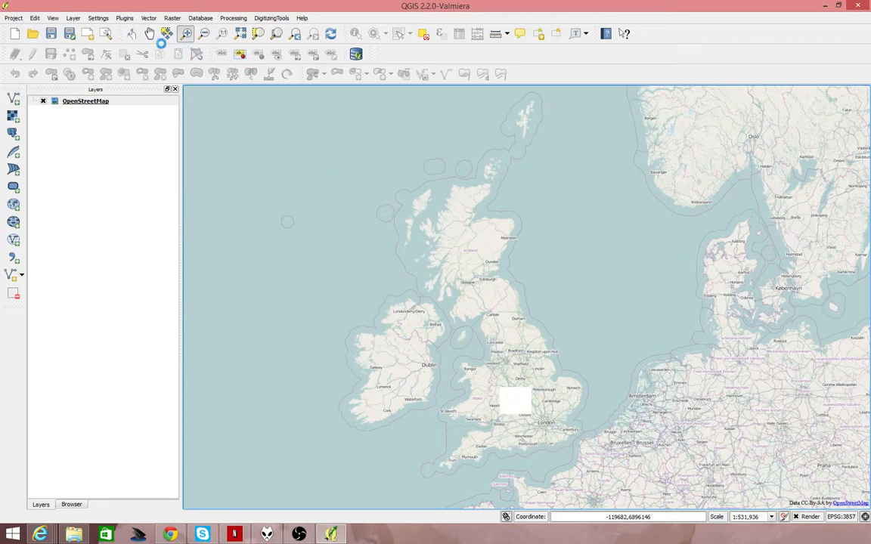
{"action": "mouse_move", "coordinate": [148, 33]}
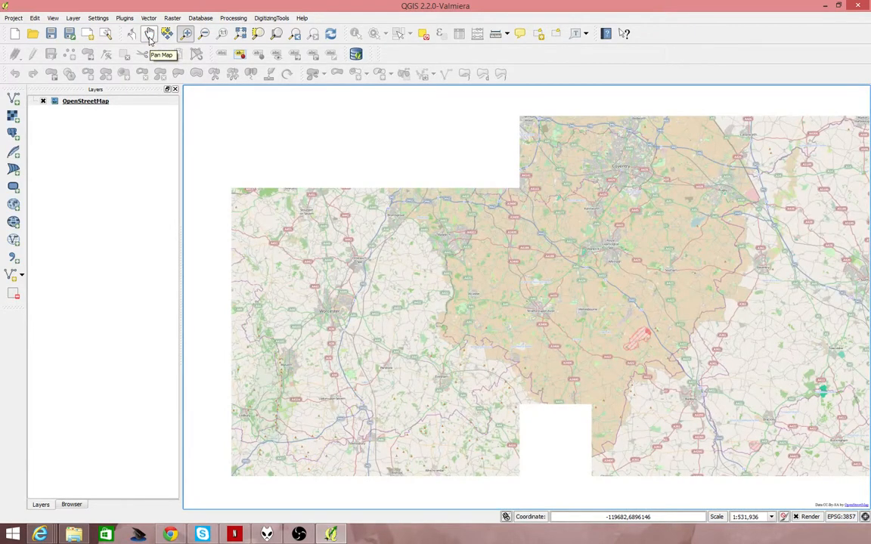
{"action": "left_click_drag", "start_coordinate": [642, 336], "coordinate": [633, 335]}
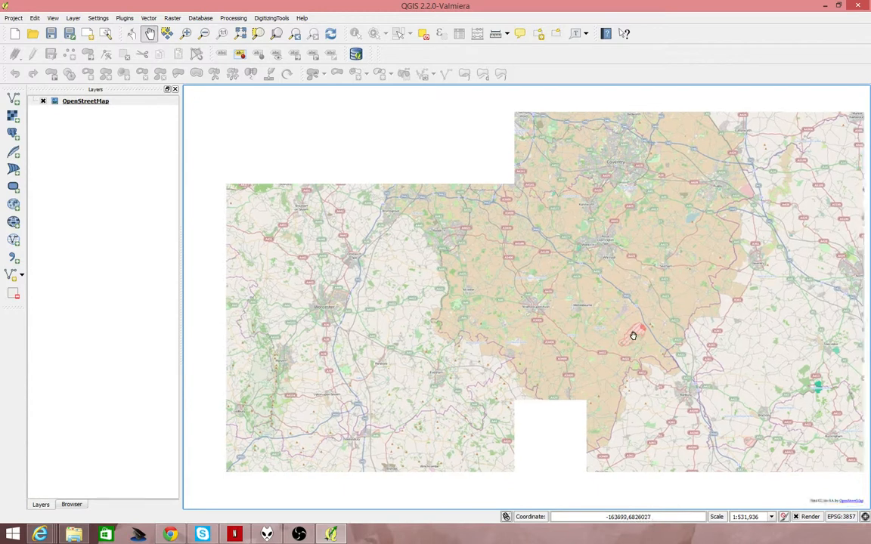
{"action": "left_click_drag", "start_coordinate": [633, 335], "coordinate": [326, 369]}
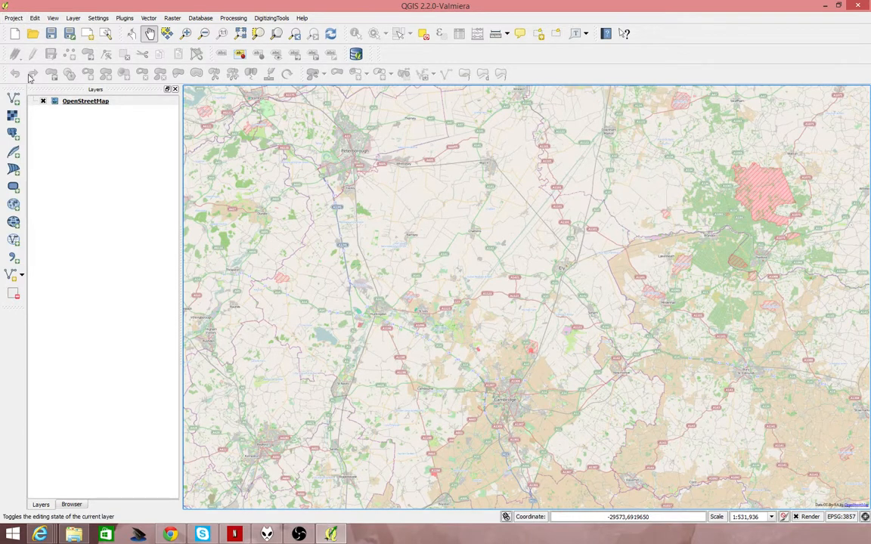
{"action": "mouse_move", "coordinate": [7, 99]}
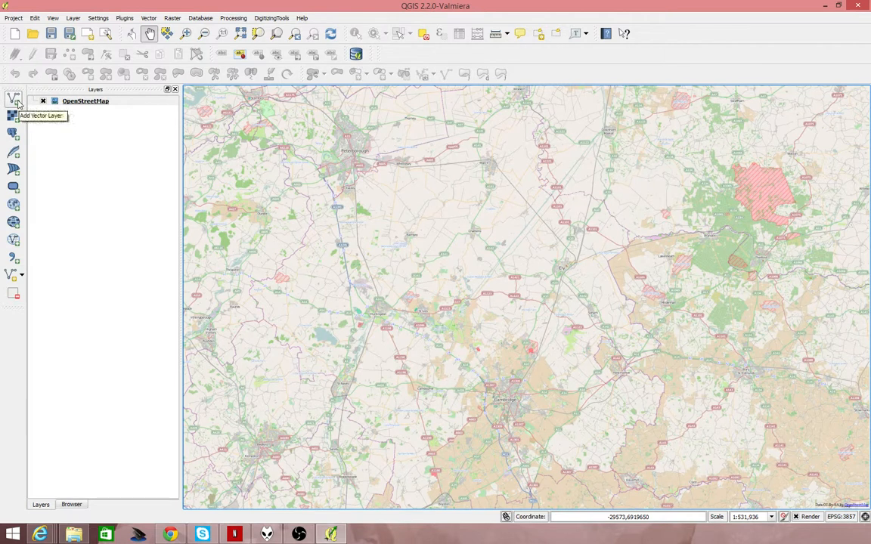
{"action": "mouse_move", "coordinate": [9, 118]}
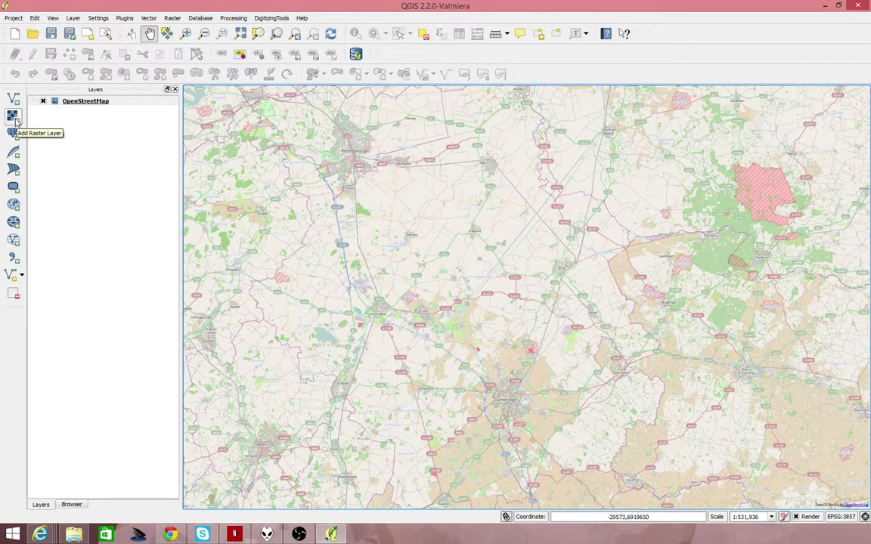
{"action": "mouse_move", "coordinate": [9, 100]}
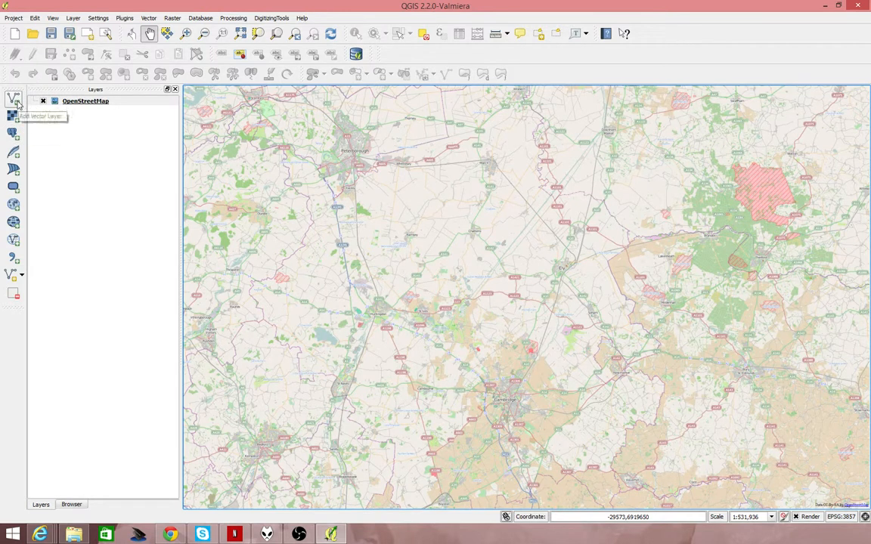